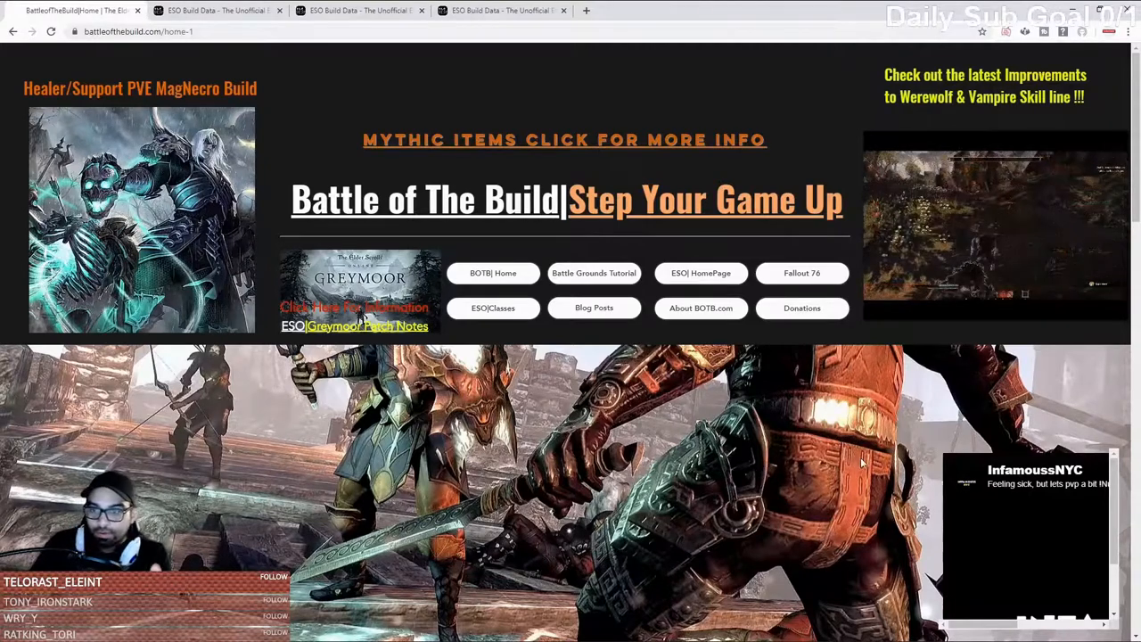
Open Battle of the Build's ESO Classes guide and scroll to the Dragonknight builds.
scroll(down, 3)
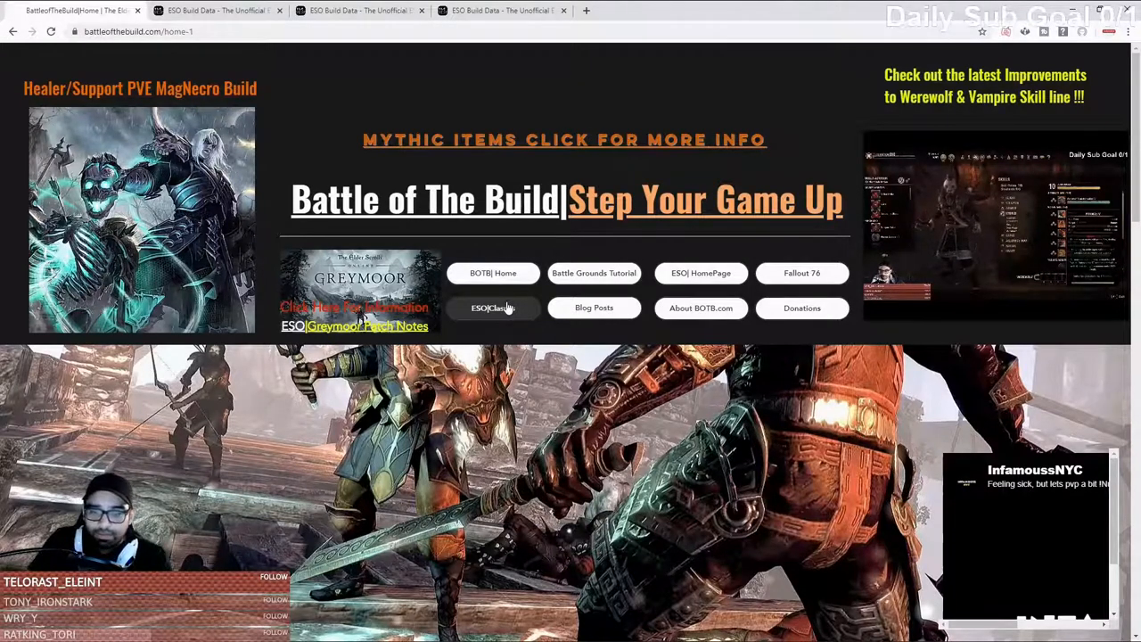
click(493, 307)
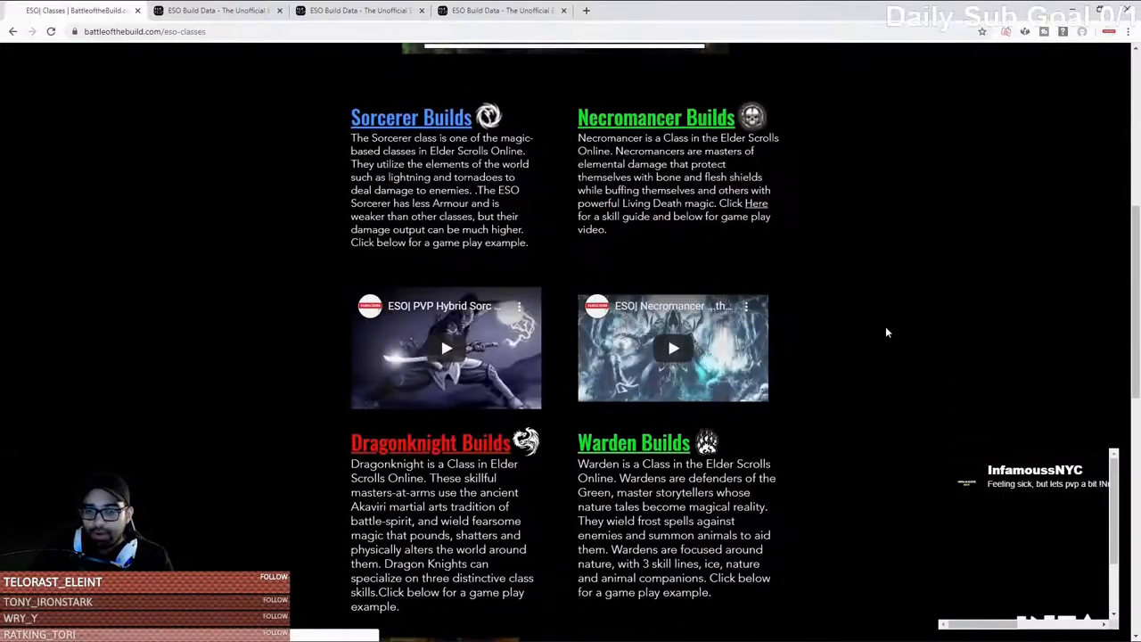
scroll(down, 3)
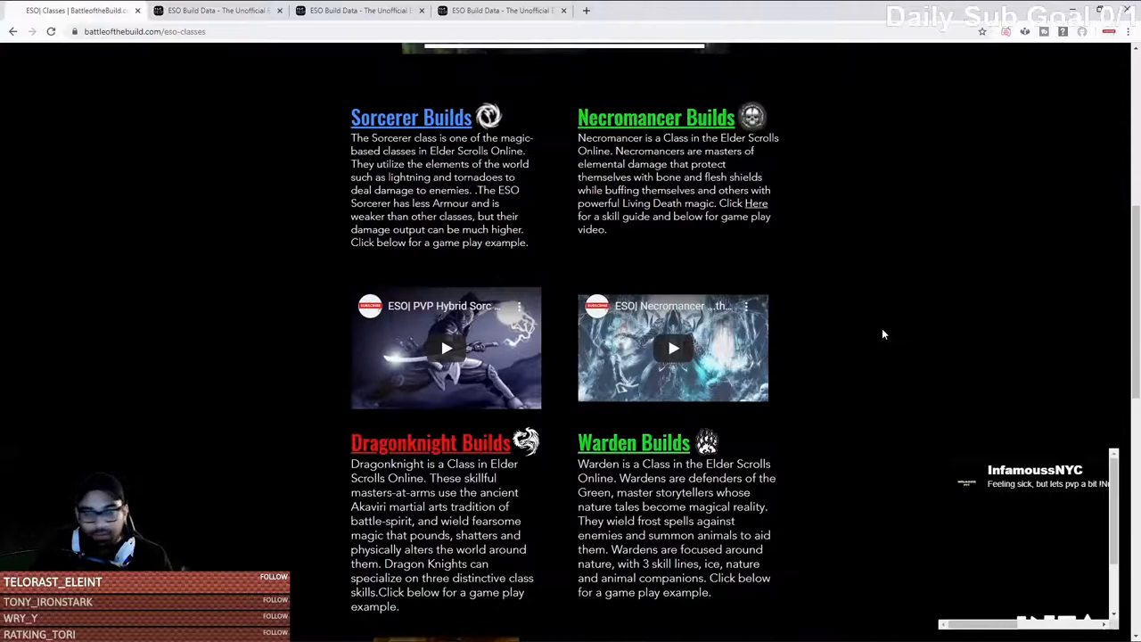
mouse_move(835, 329)
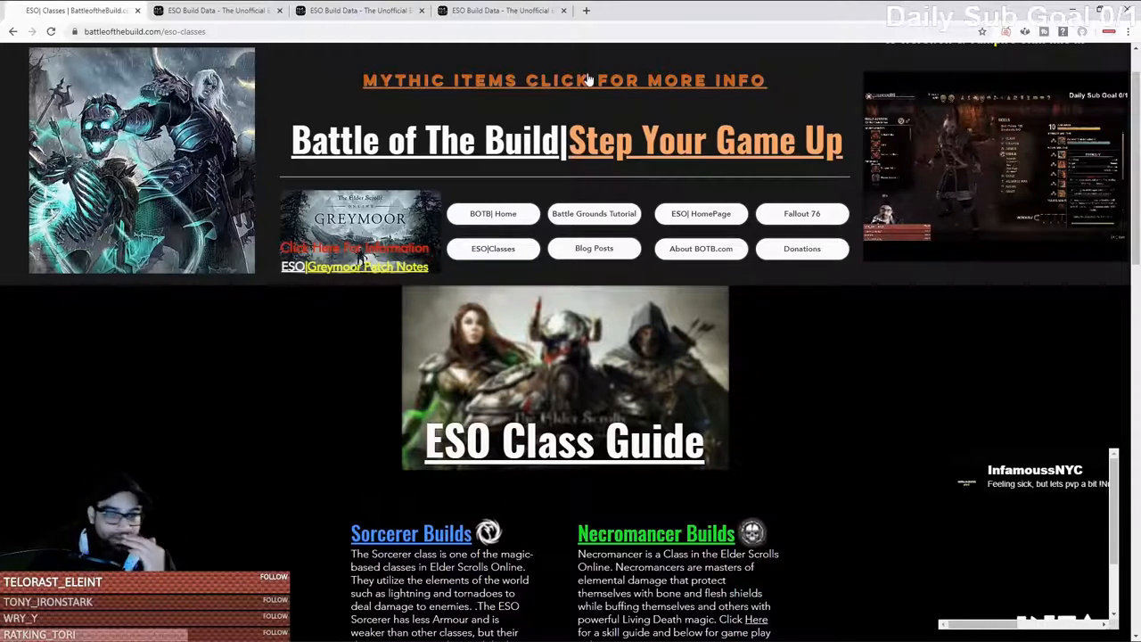
Open the Mythic Items info page and scroll to Malacath's Band of Brutality.
click(564, 80)
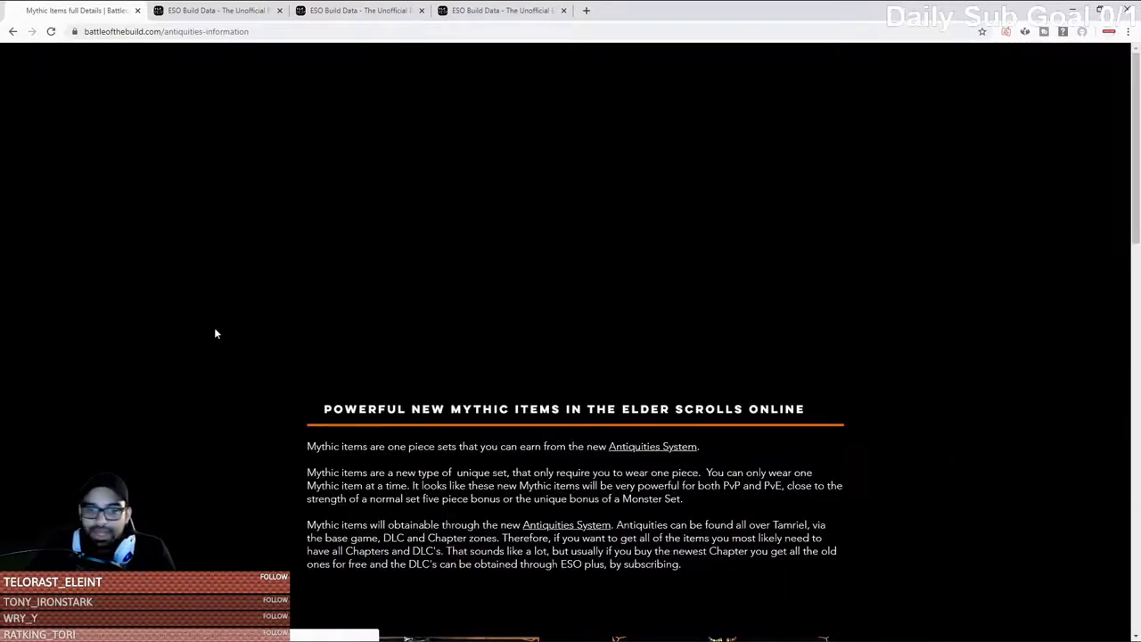
scroll(down, 3)
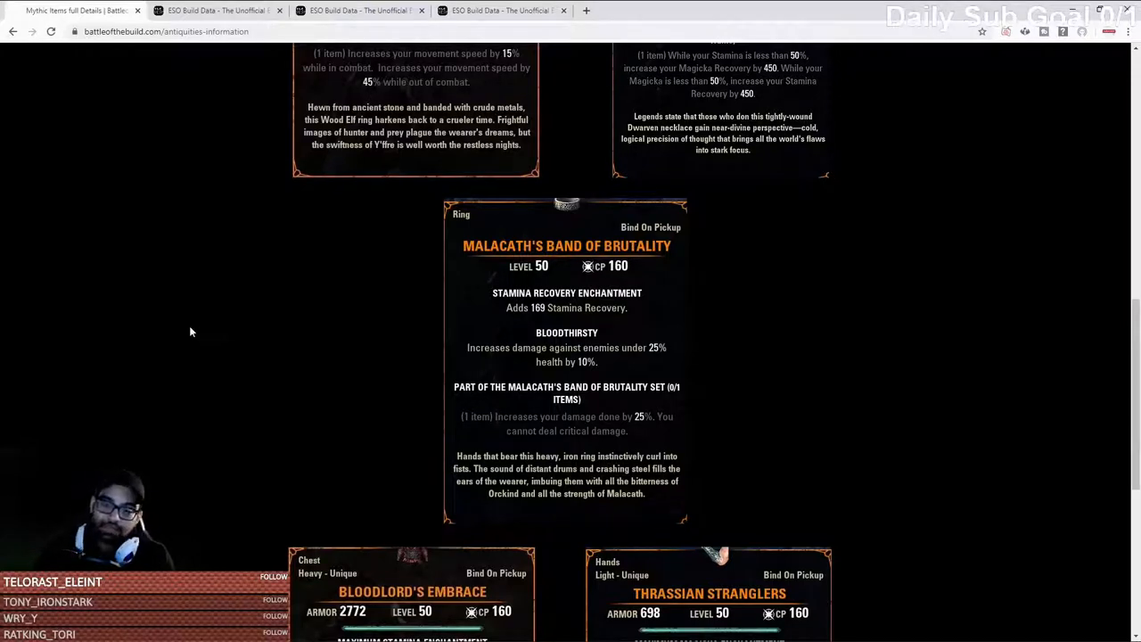
mouse_move(222, 56)
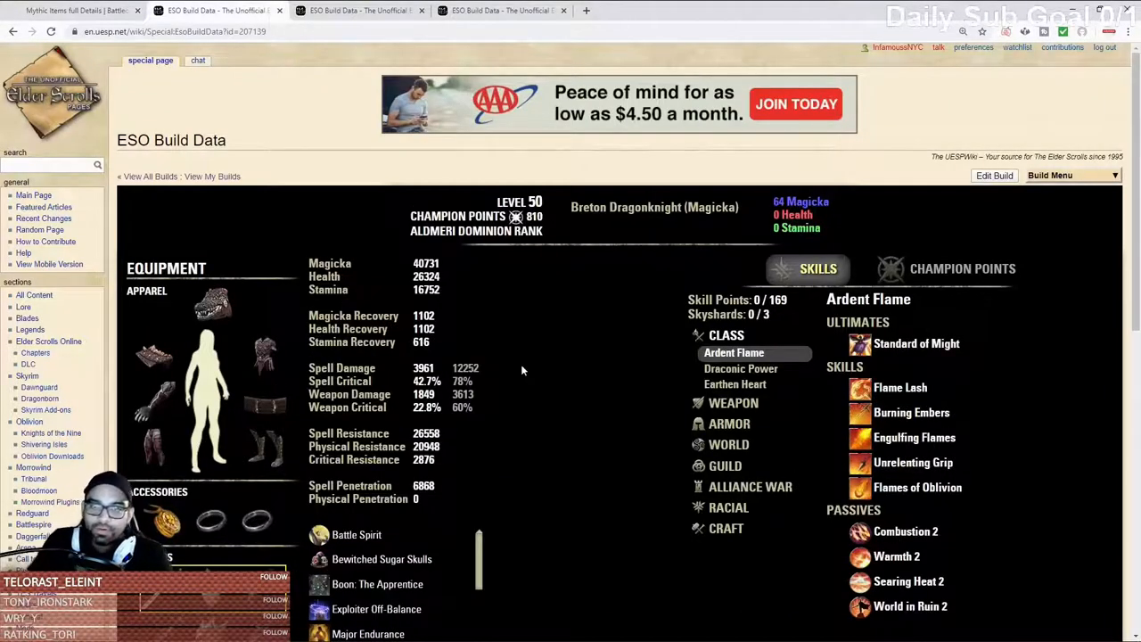
Scroll the UESP Breton Magicka Dragonknight build page to view its Spell Damage stat.
scroll(down, 3)
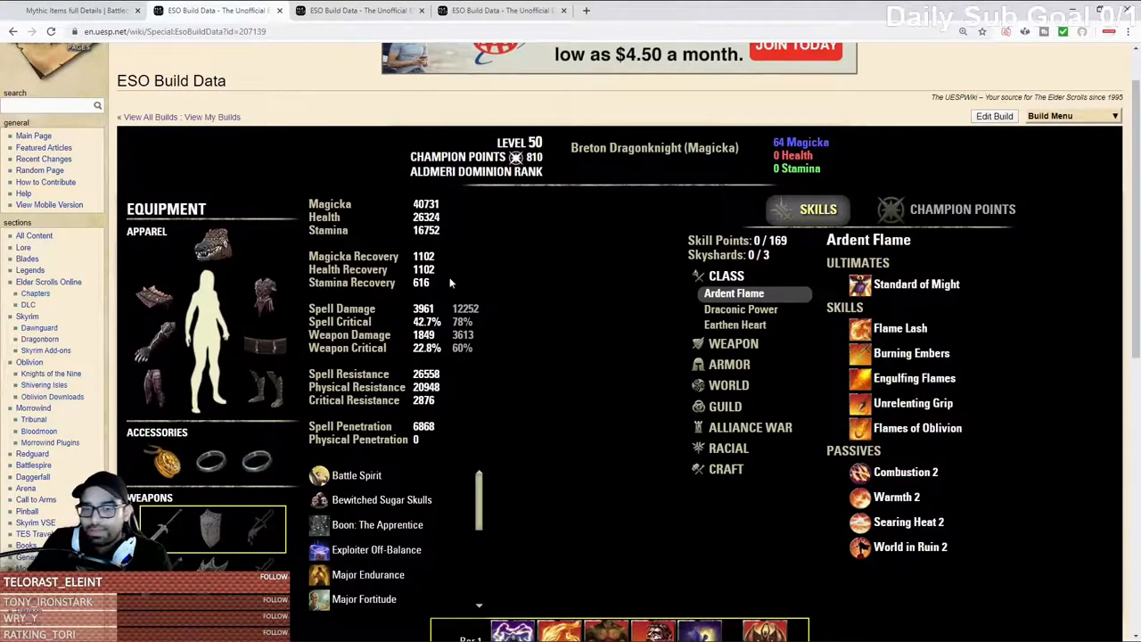
mouse_move(272, 305)
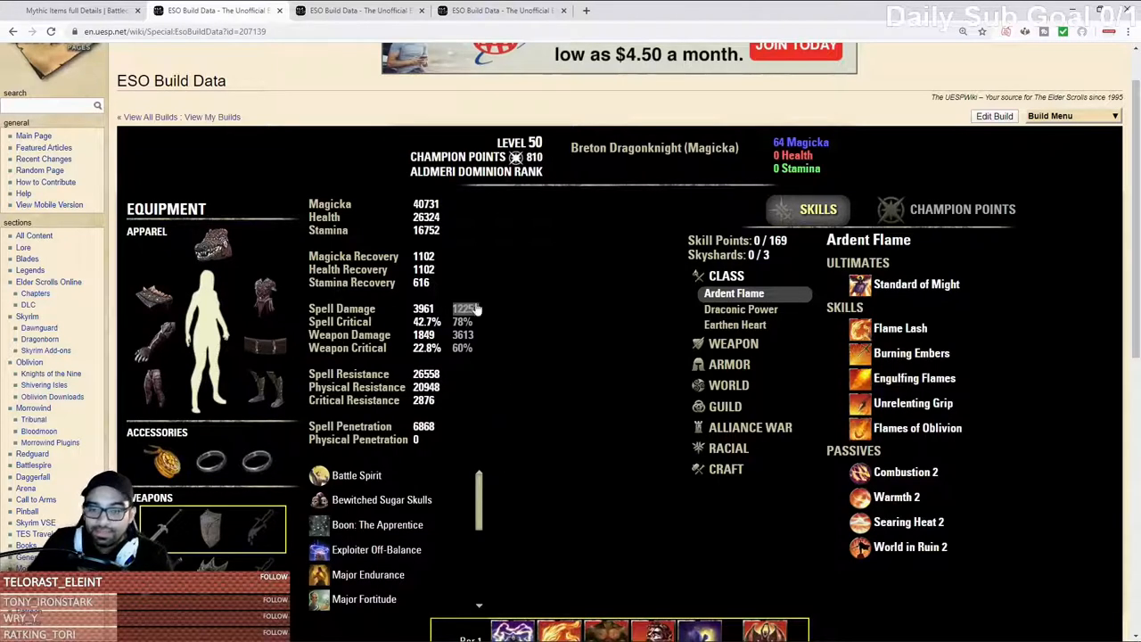
mouse_move(465, 308)
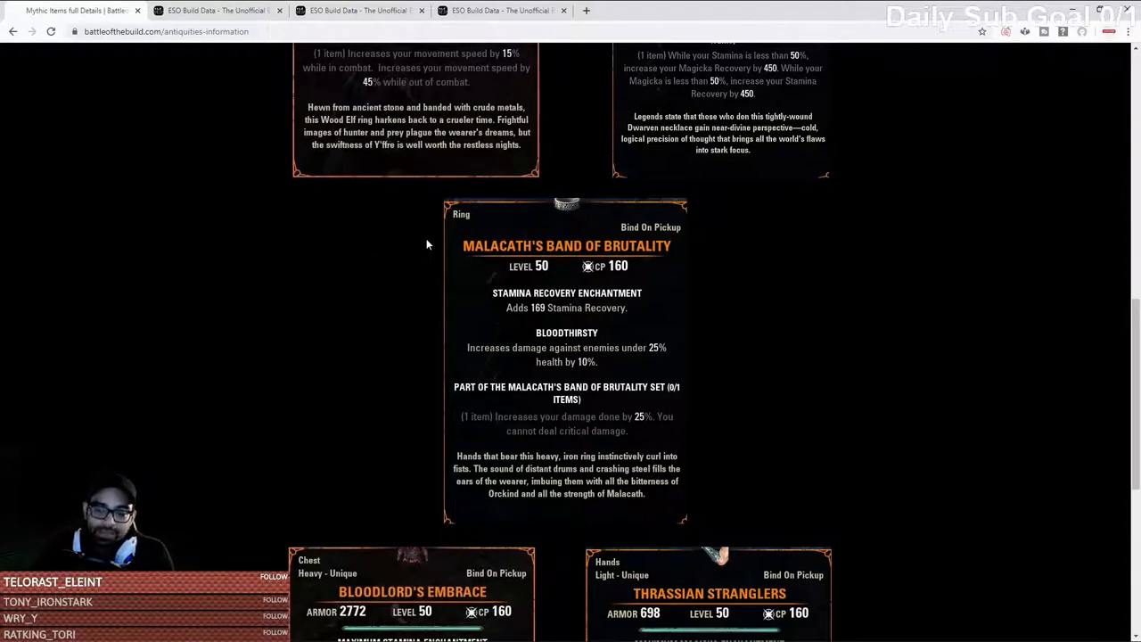
mouse_move(505, 243)
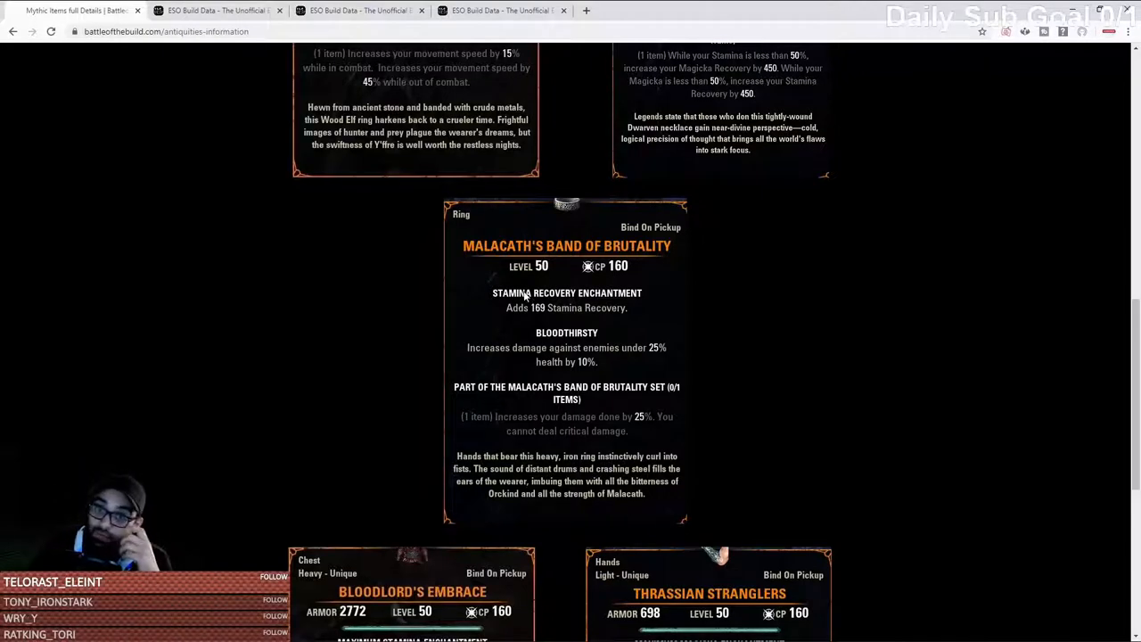
mouse_move(509, 314)
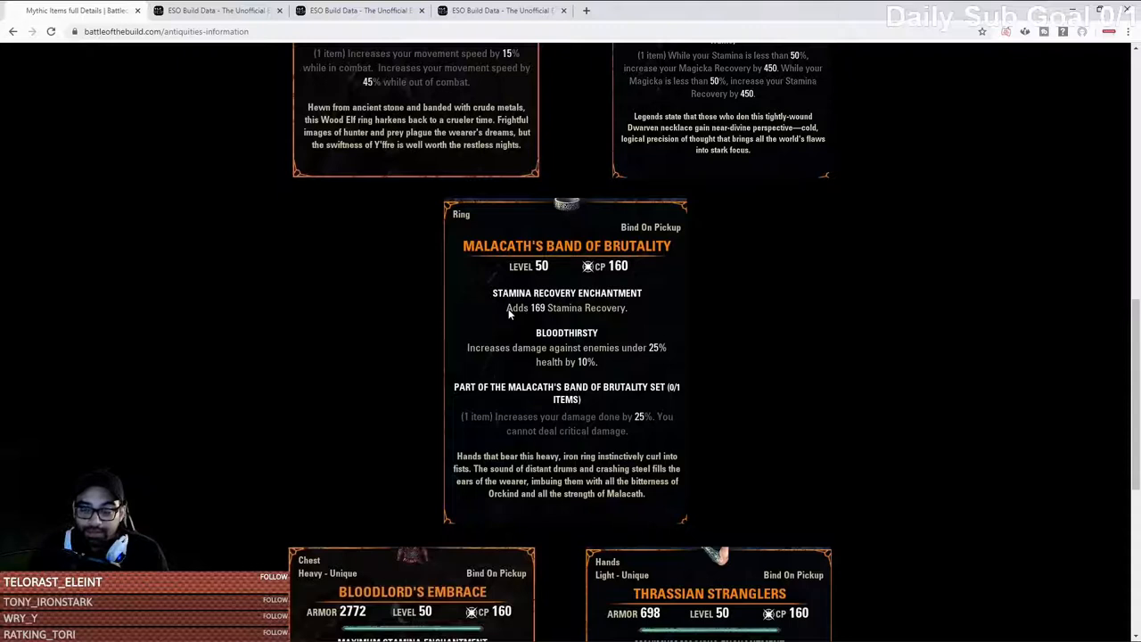
mouse_move(720, 274)
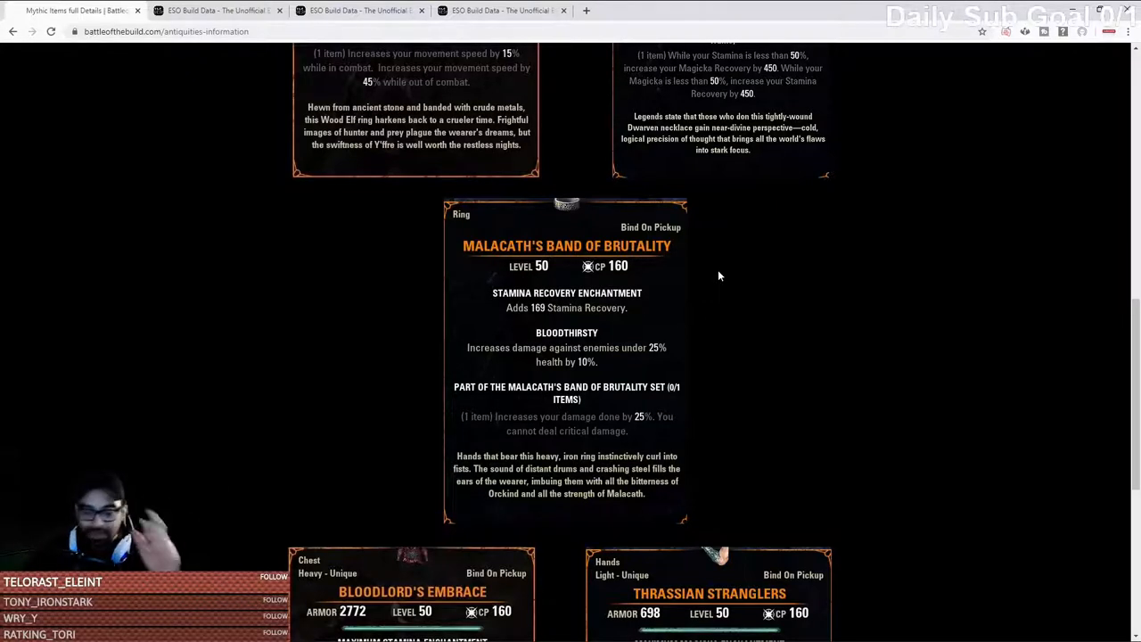
mouse_move(675, 287)
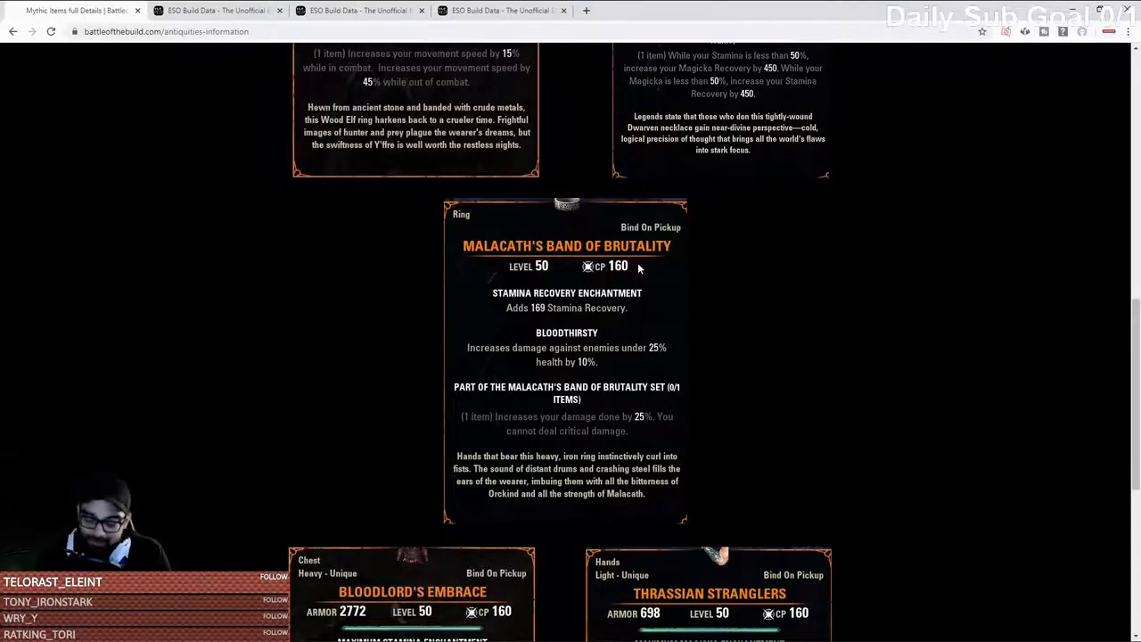
mouse_move(650, 249)
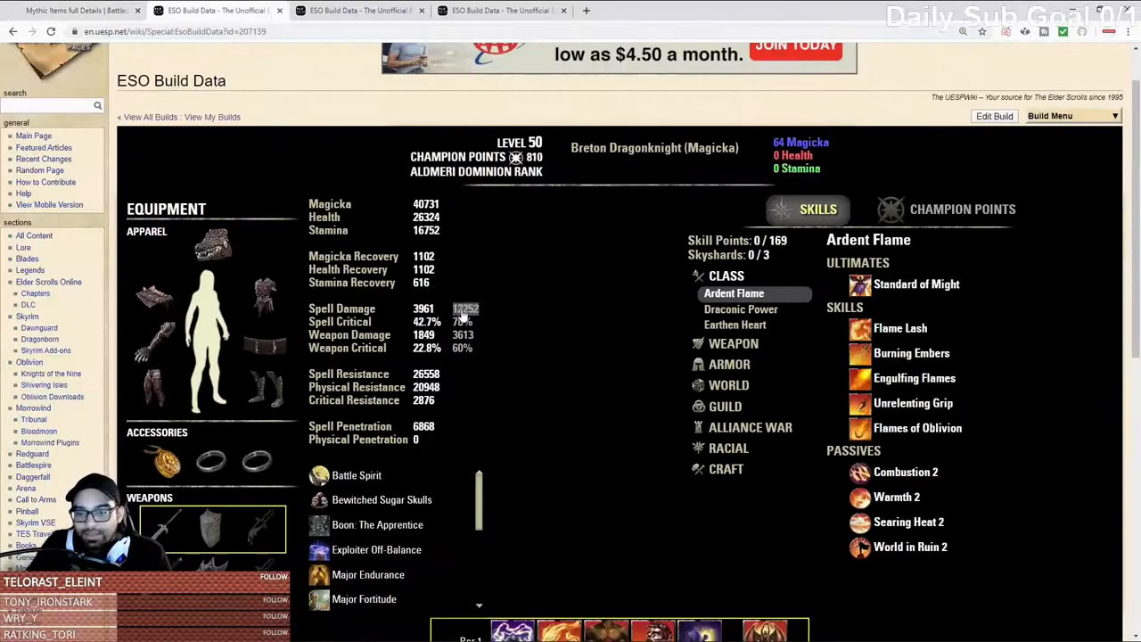
mouse_move(465, 309)
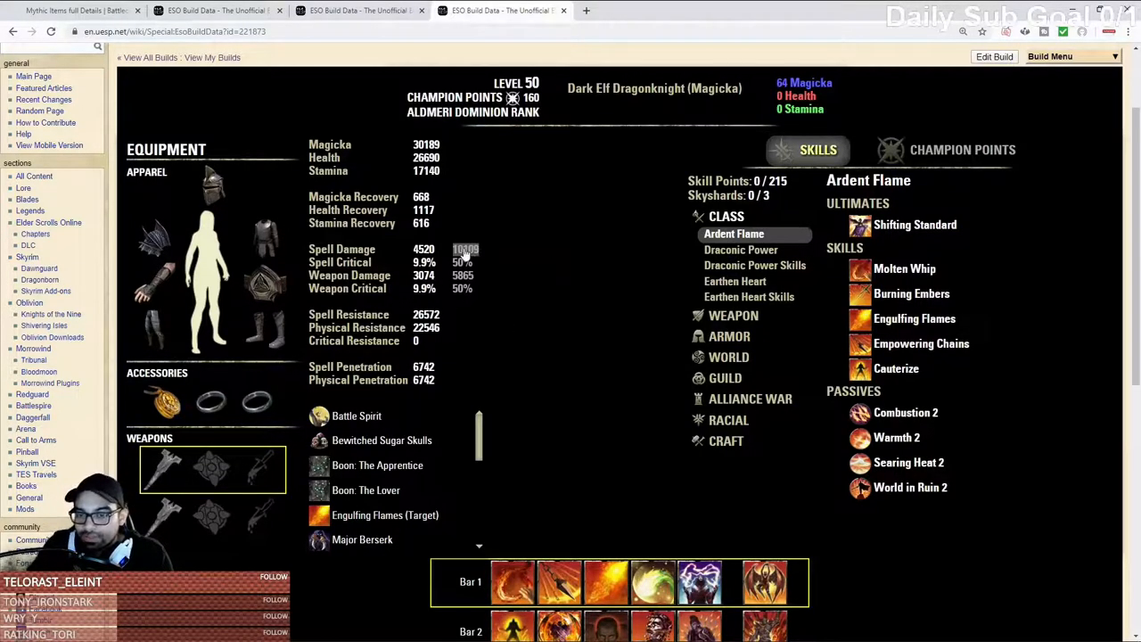
mouse_move(465, 250)
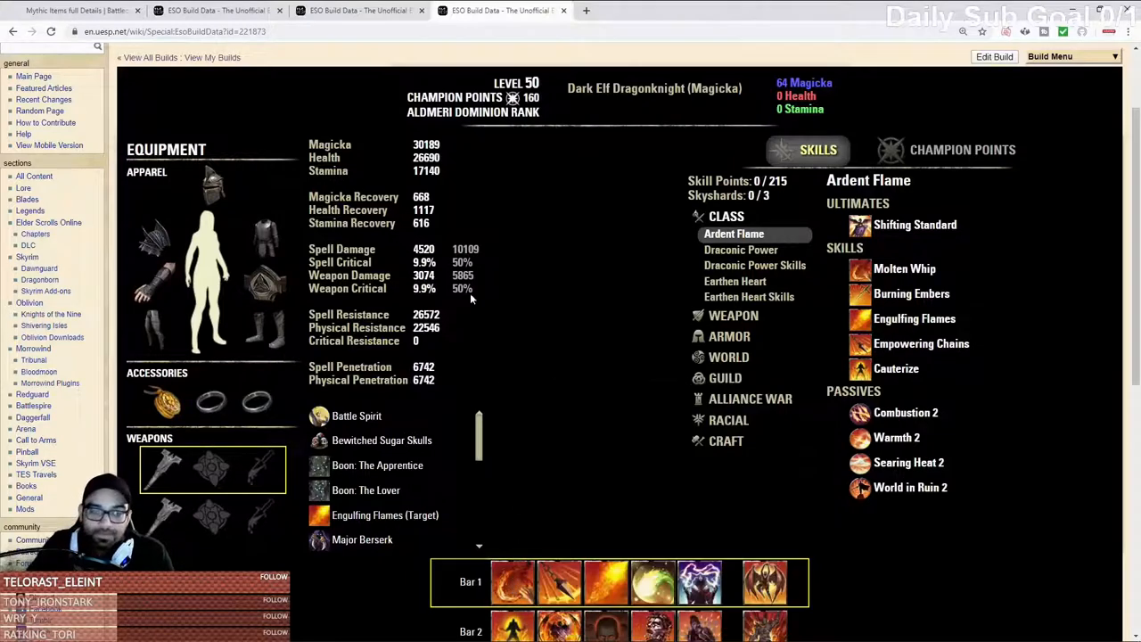
View the Argonian Stamina Dragonknight tab, then return to Malacath's Band of Brutality details.
click(357, 10)
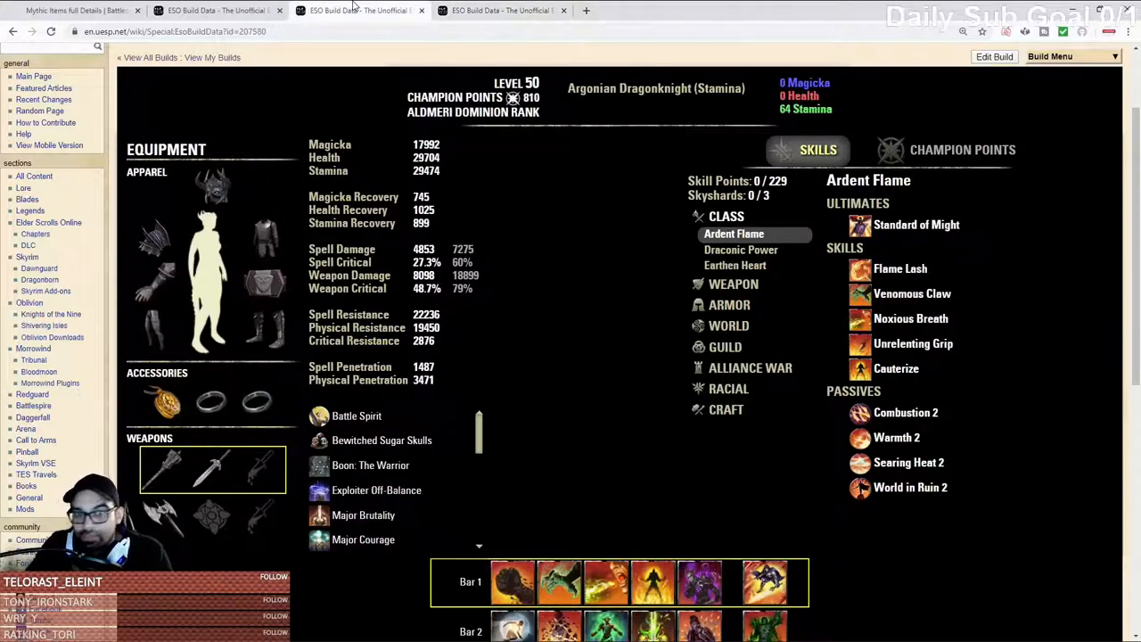
click(357, 9)
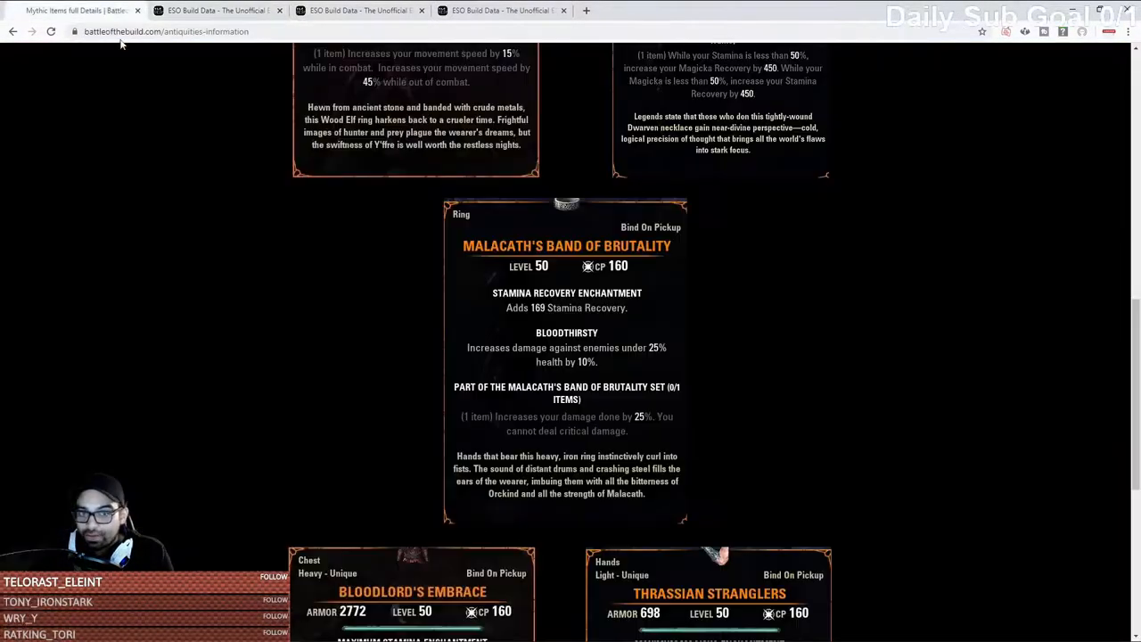